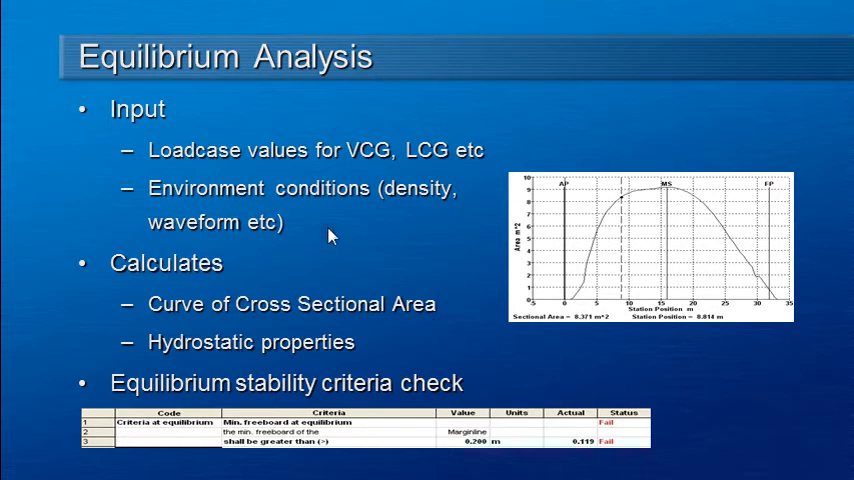
mouse_move(224, 174)
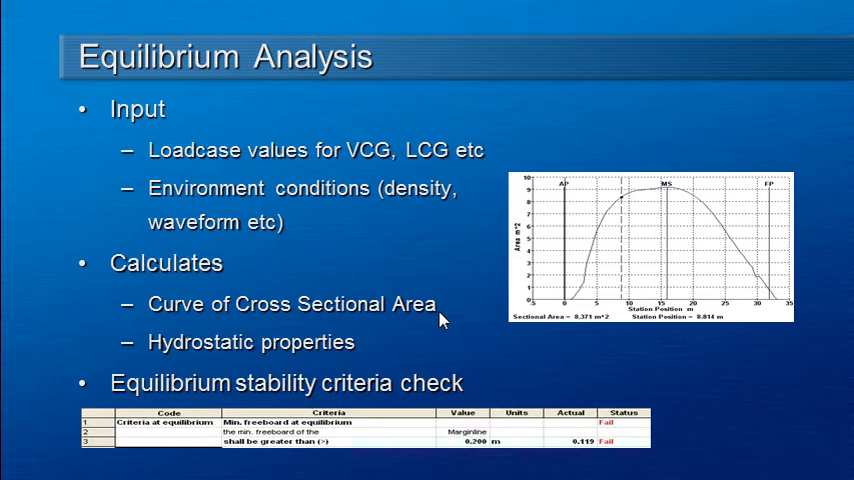
mouse_move(368, 356)
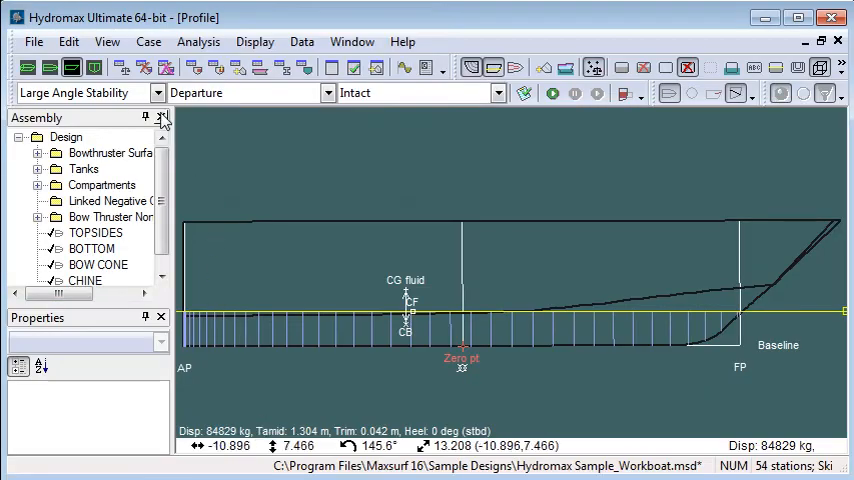
Step: Choose Equilibrium analysis and bring up the Departure loadcase mass and centres table
left_click(160, 92)
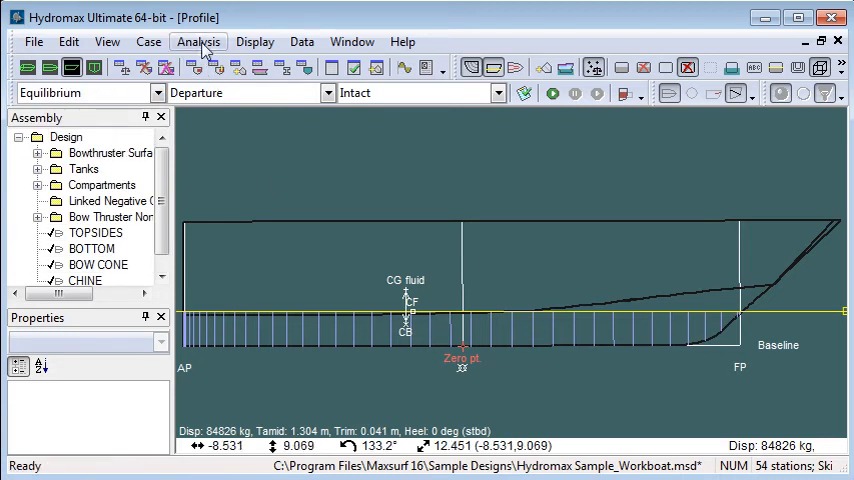
left_click(198, 40)
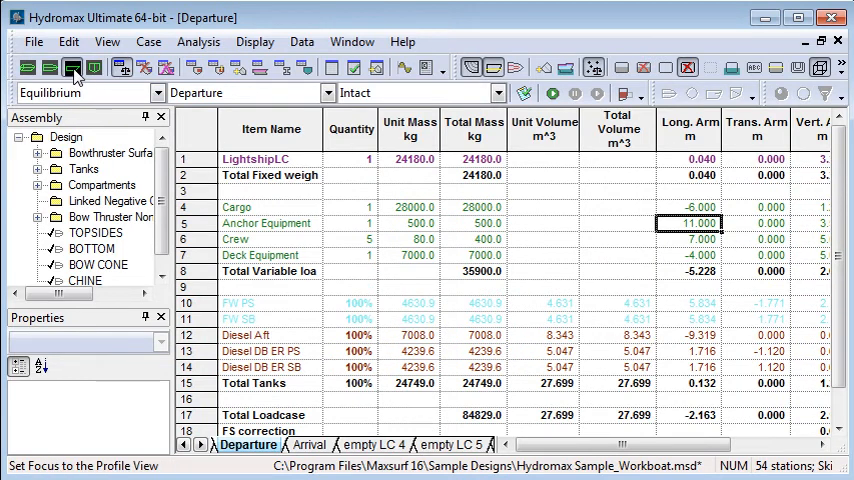
Step: Review the Waveform settings for the Departure case and close them unchanged
left_click(198, 40)
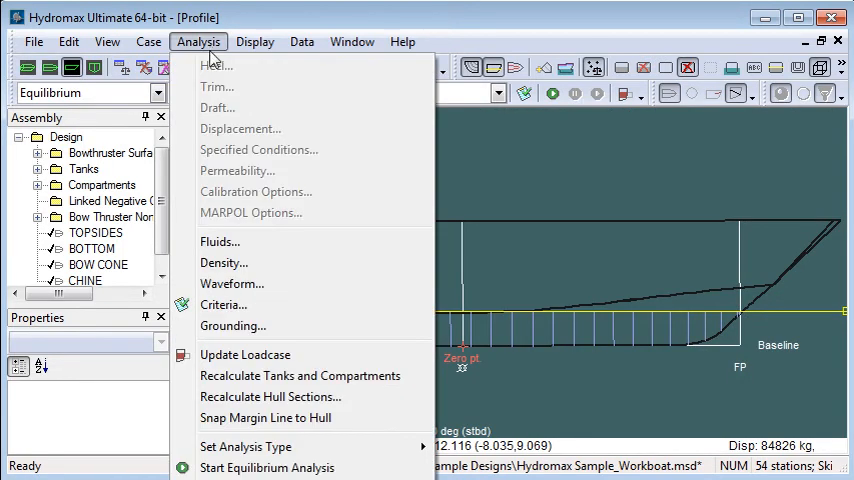
mouse_move(300, 240)
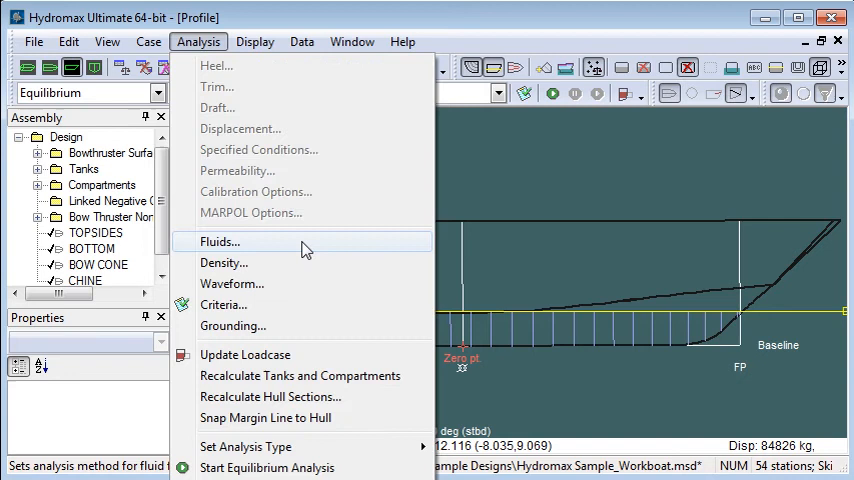
mouse_move(290, 284)
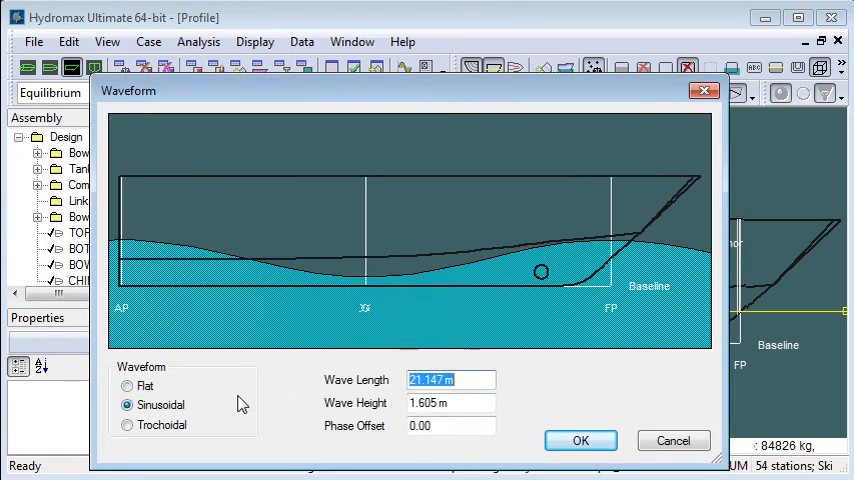
left_click(128, 386)
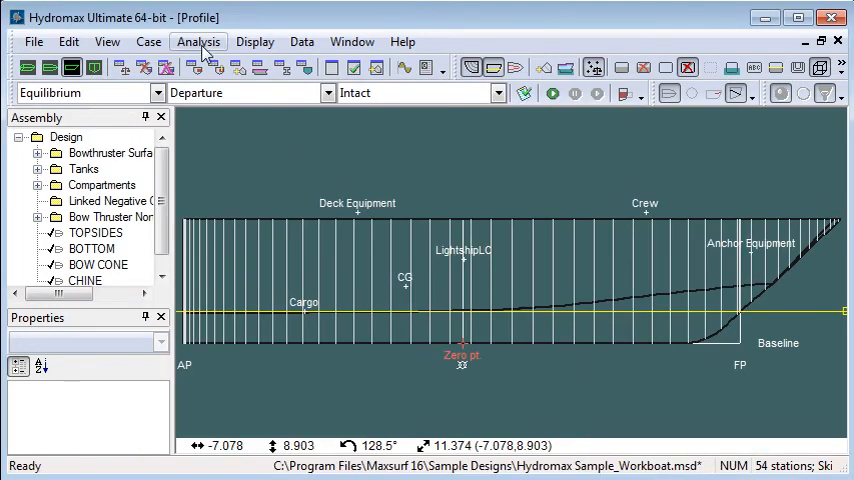
Step: Review the fluid Density table and cancel without changes
left_click(198, 40)
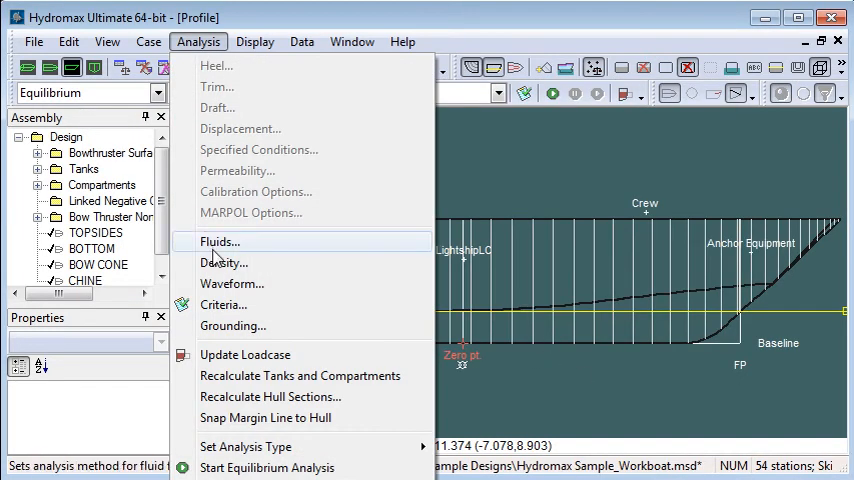
left_click(224, 262)
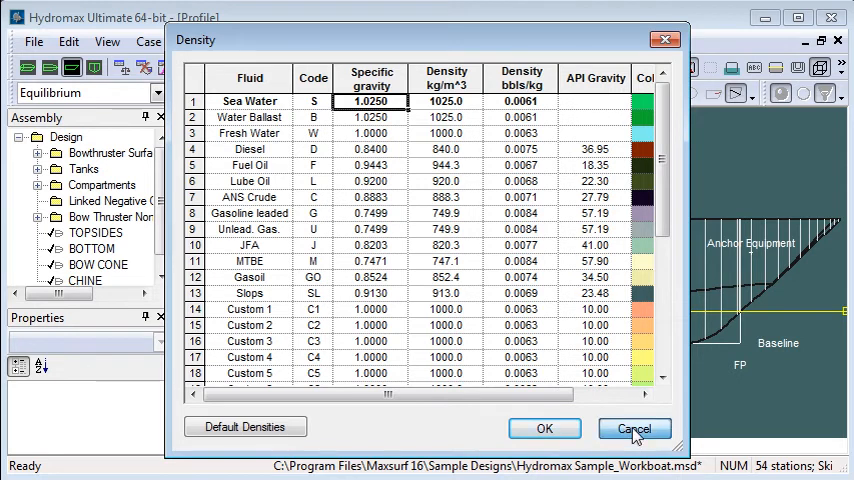
left_click(634, 428)
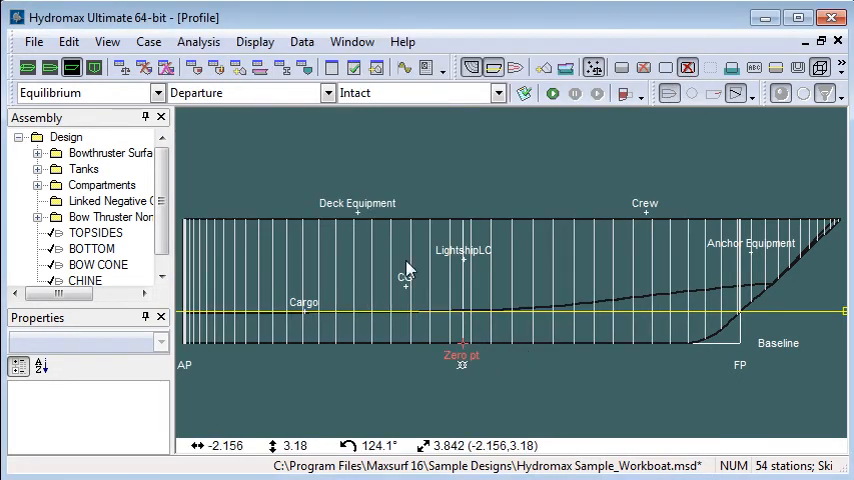
Step: Show the Curve of Areas graph of area versus station for Departure
left_click(328, 92)
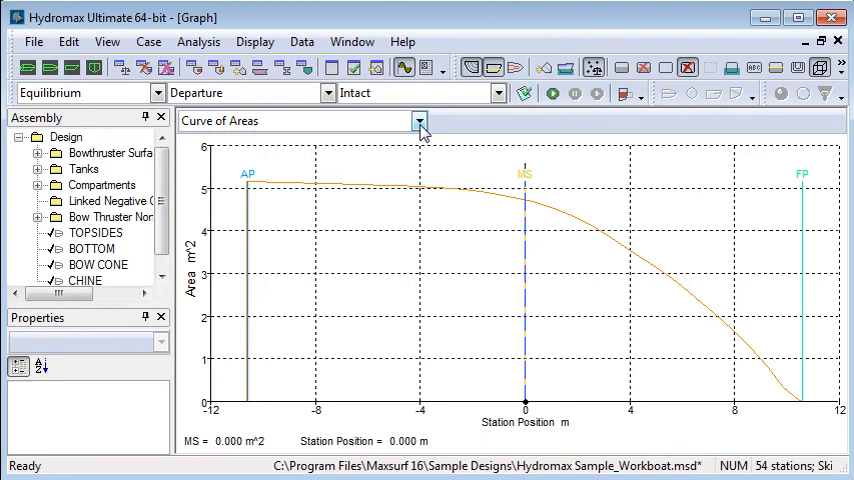
left_click(420, 120)
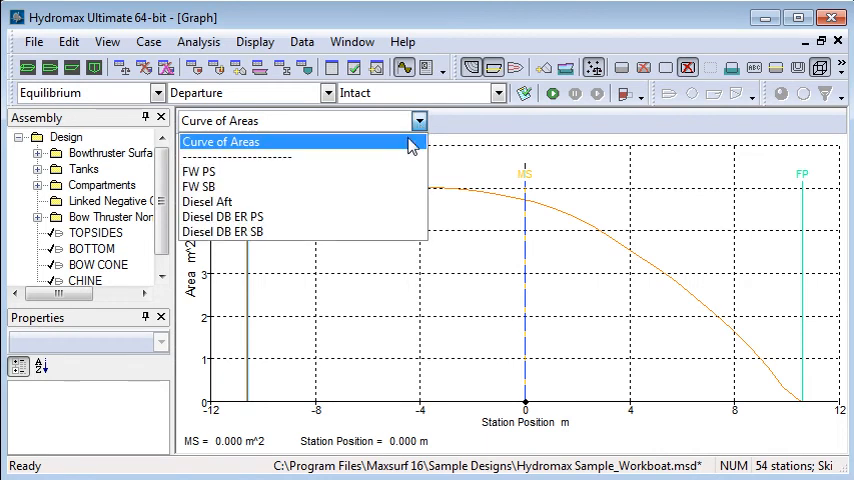
left_click(220, 140)
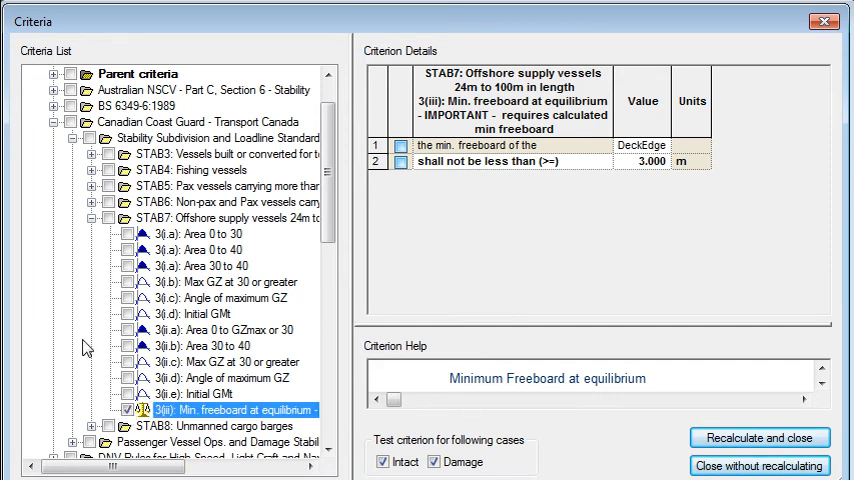
mouse_move(560, 238)
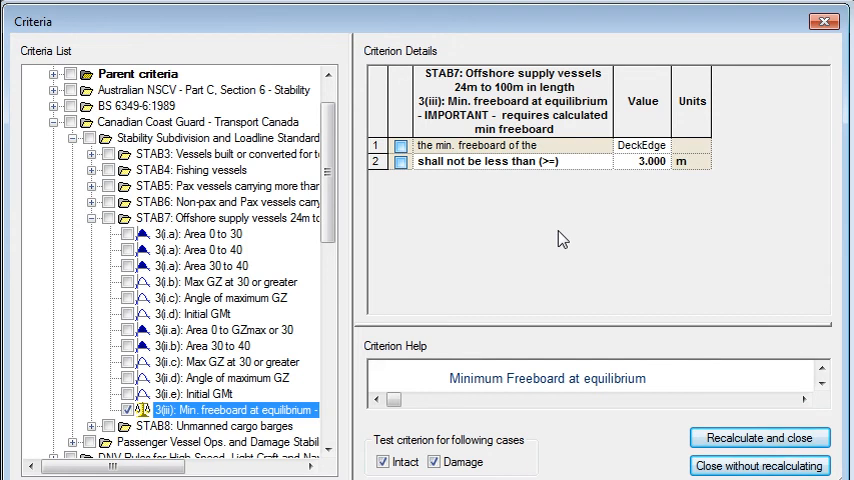
Step: Recalculate with STAB7 minimum freeboard criterion and view it passing at 3.430 m vs 3.000 m
left_click(760, 438)
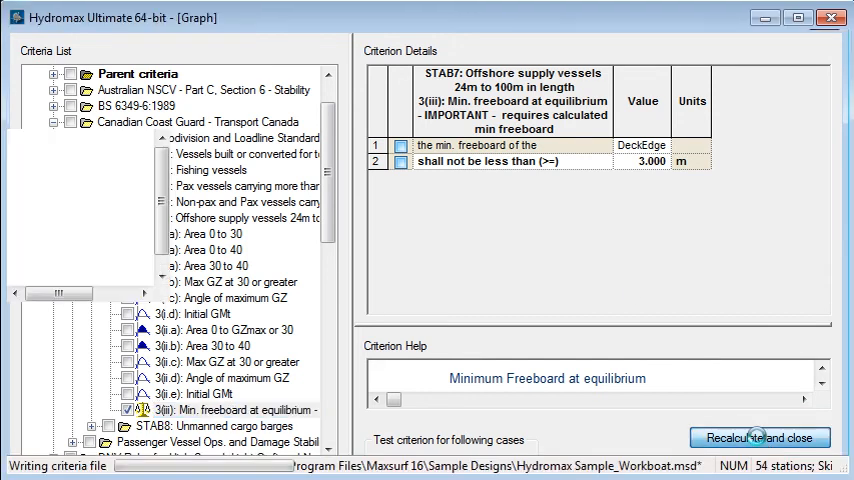
left_click(760, 436)
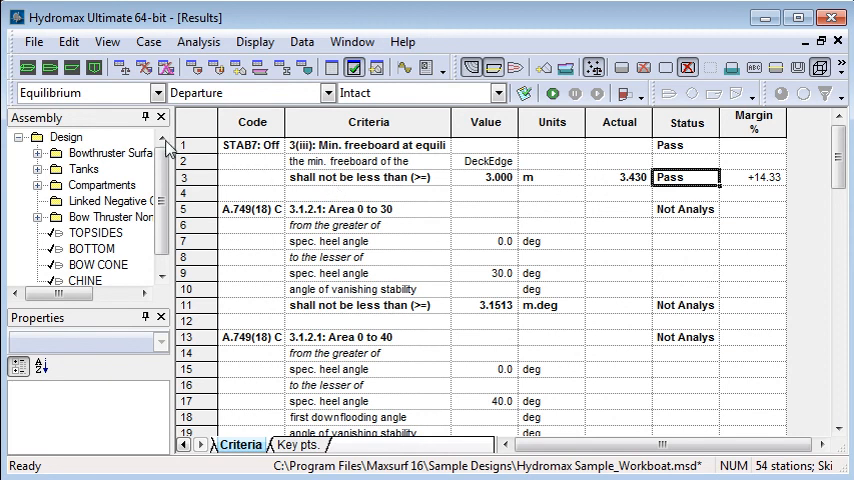
Step: Run the equilibrium analysis for the Arrival loadcase, giving 58481 kg displacement
left_click(330, 92)
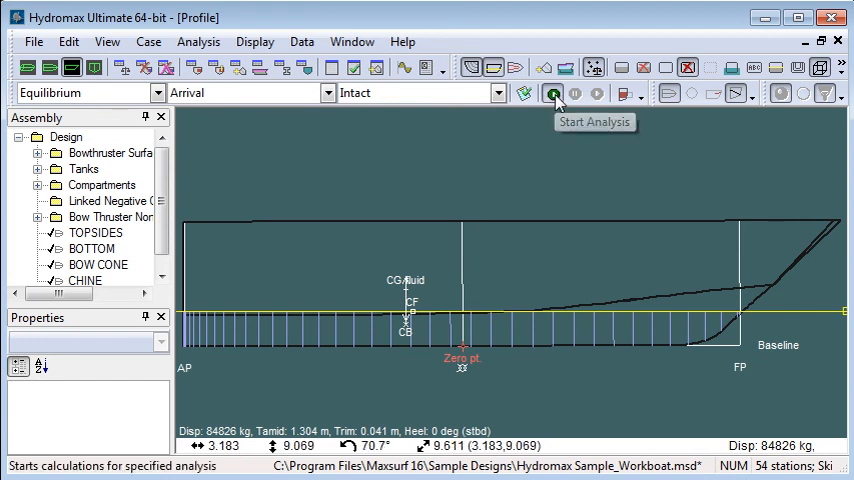
left_click(552, 92)
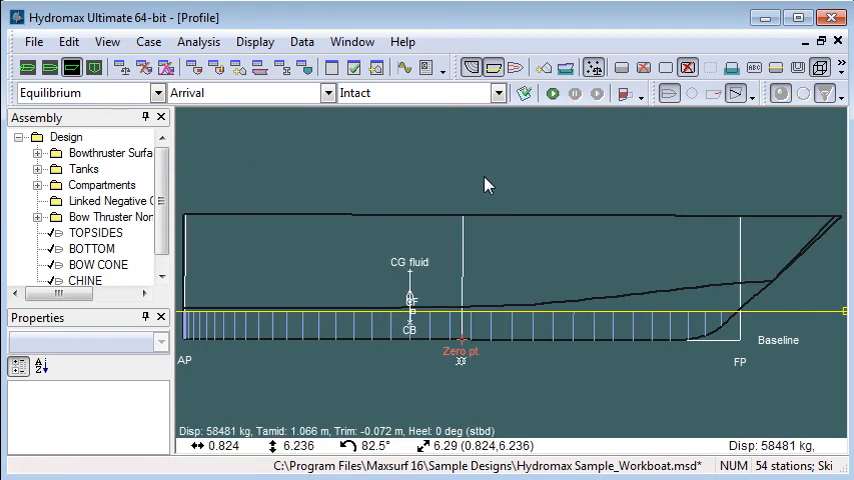